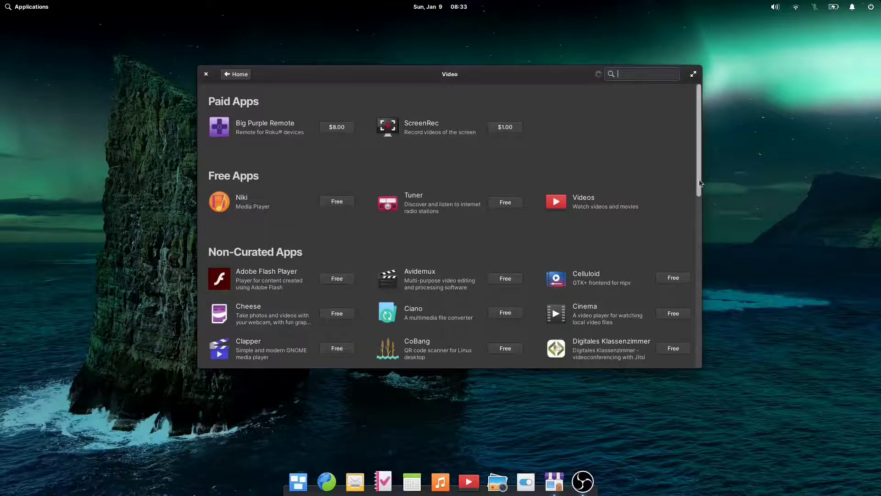
Step: Scroll down through the Video category's paid, free and non-curated app listings
scroll("down", 3)
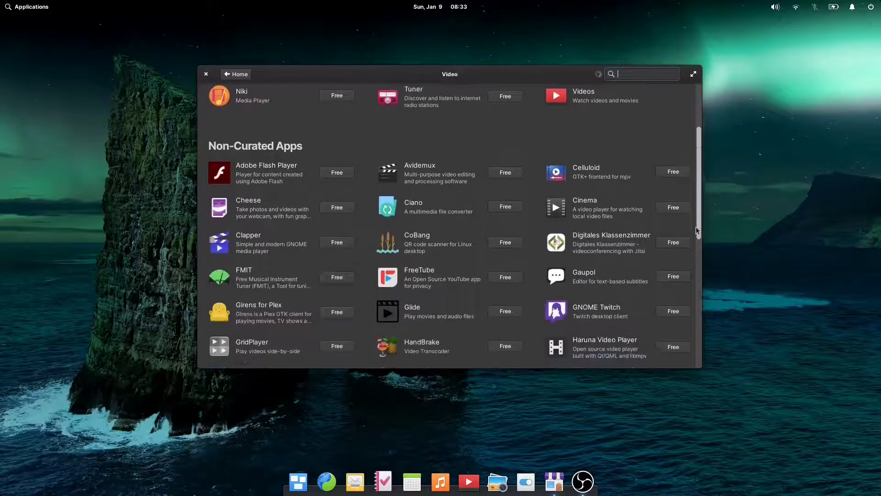
scroll("down", 3)
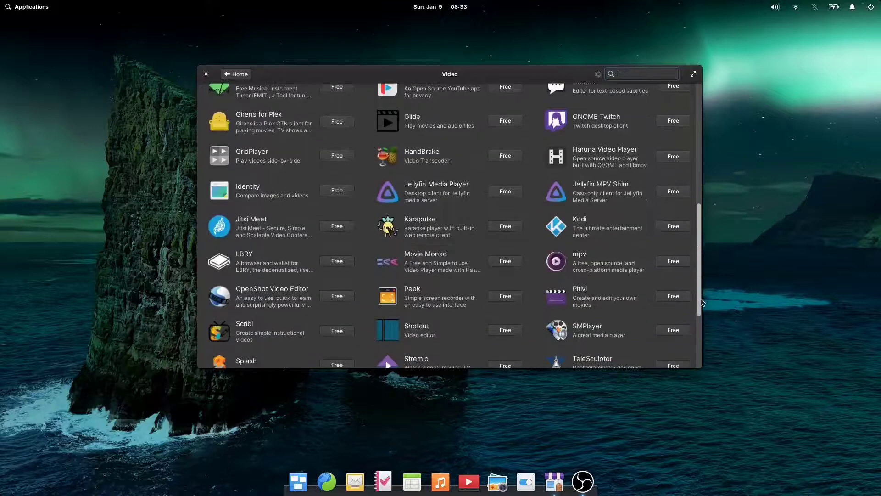
scroll("down", 3)
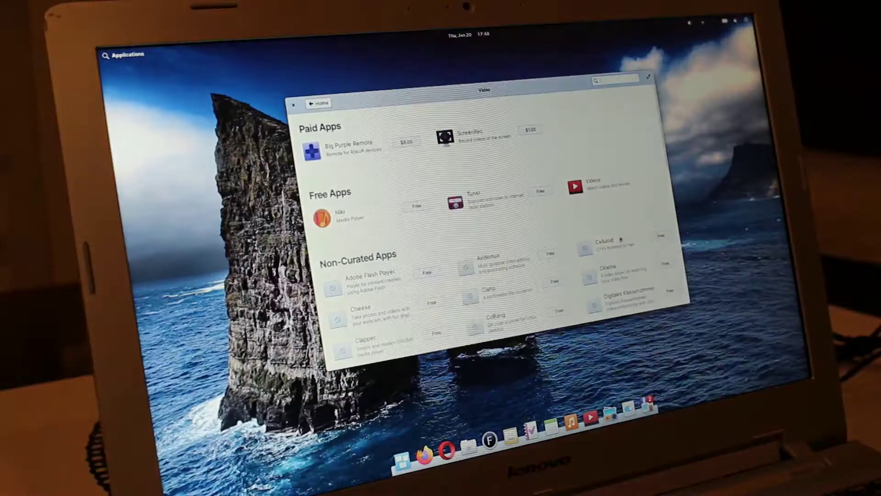
scroll("down", 3)
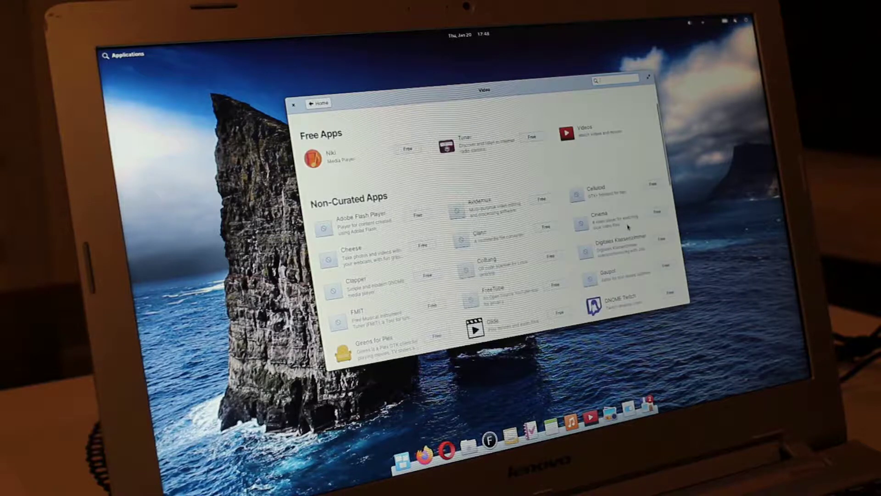
scroll("down", 3)
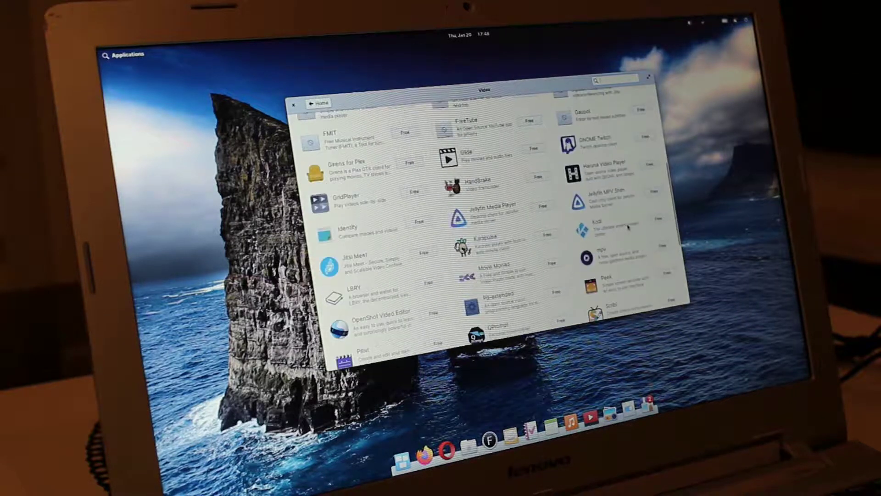
scroll("down", 3)
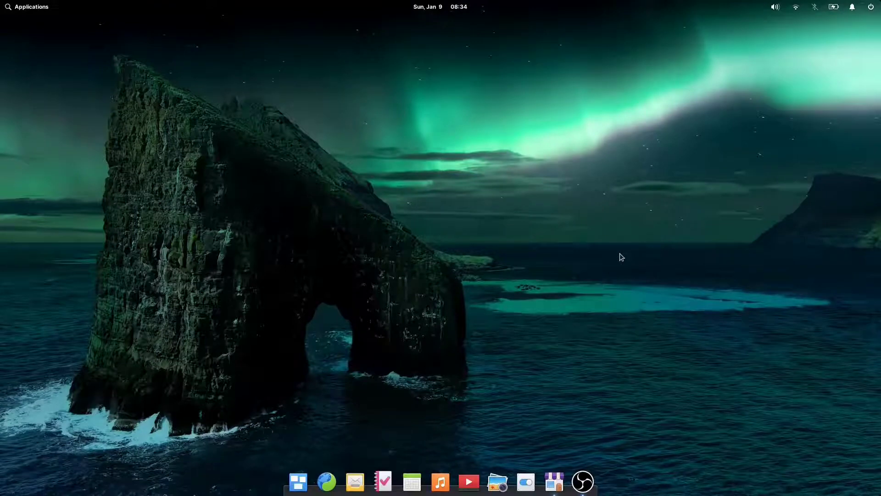
mouse_move(29, 12)
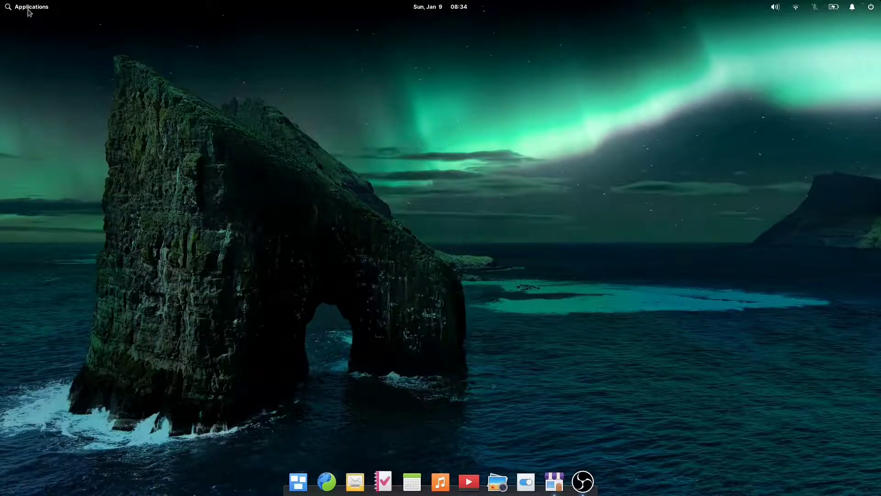
Step: Launch AppCenter from the first page of the Applications menu
left_click(26, 6)
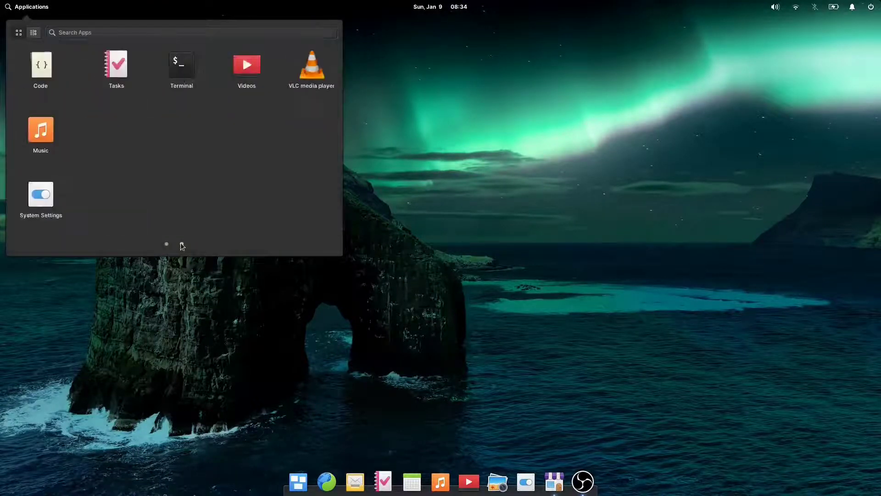
left_click(180, 244)
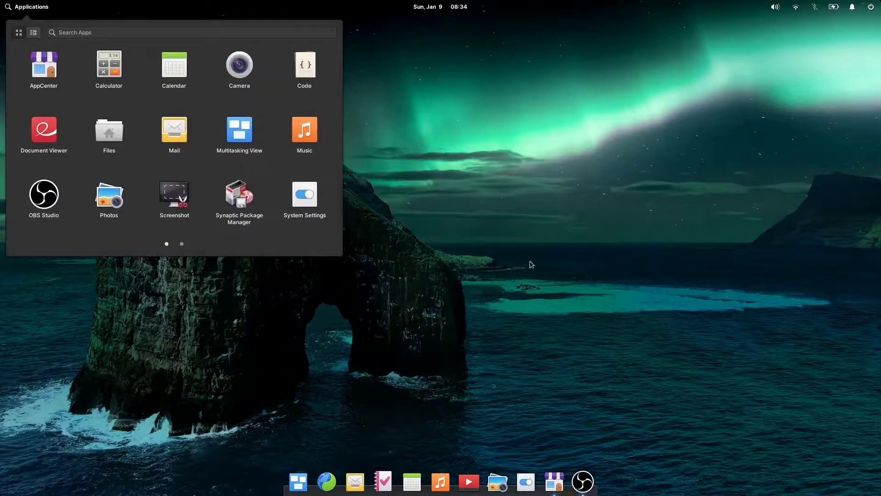
left_click(43, 66)
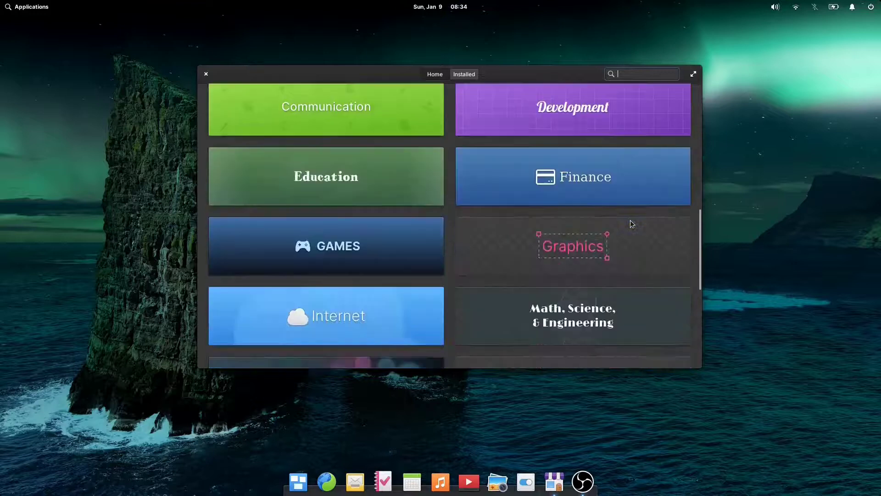
Step: Scroll down through the Office category's app listings
scroll("down", 3)
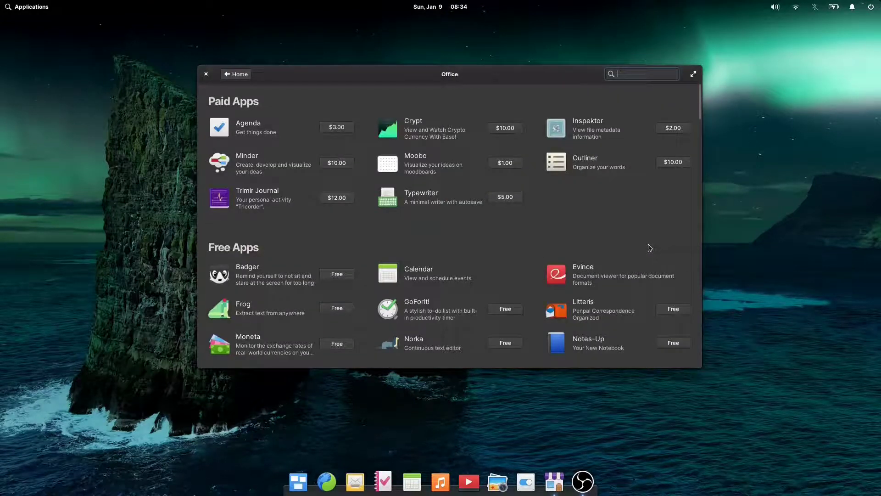
scroll("down", 3)
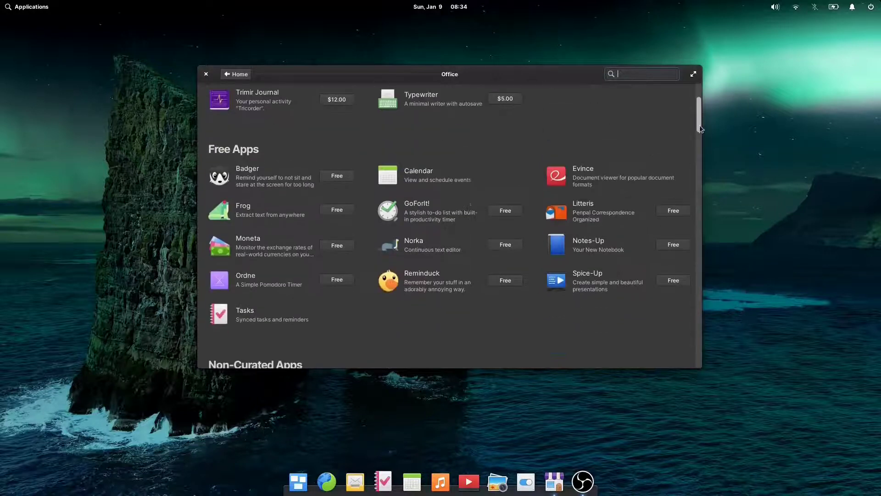
scroll("down", 3)
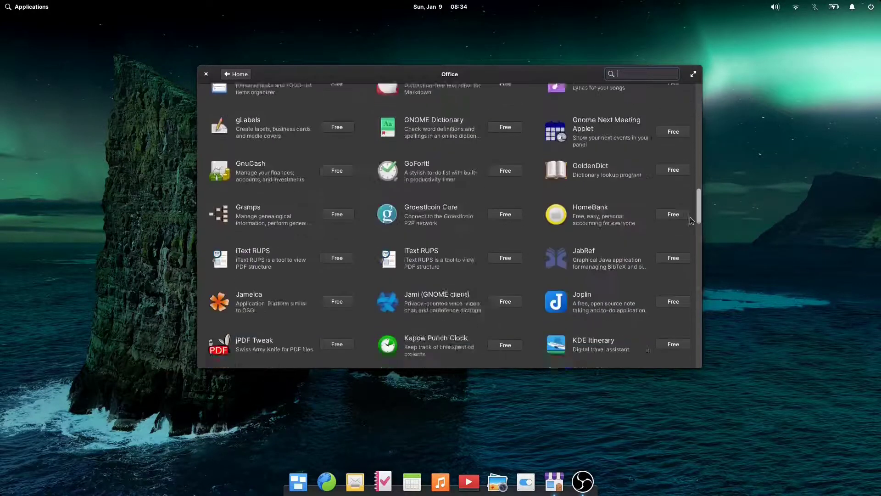
scroll("down", 3)
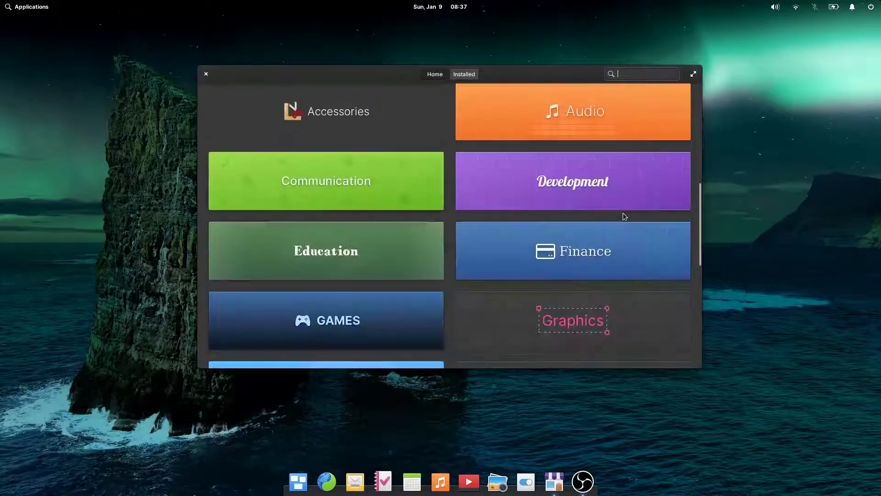
Step: Enter the Internet category and scroll through its app listings toward Firefox
scroll("down", 3)
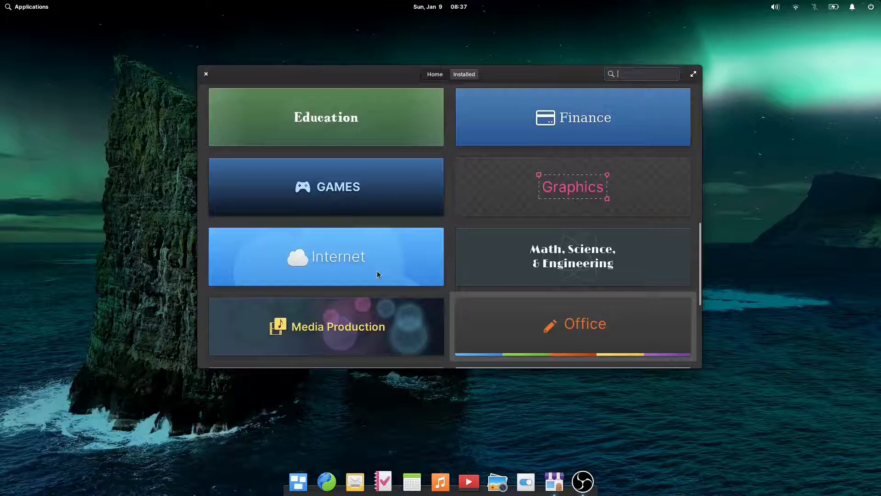
left_click(326, 256)
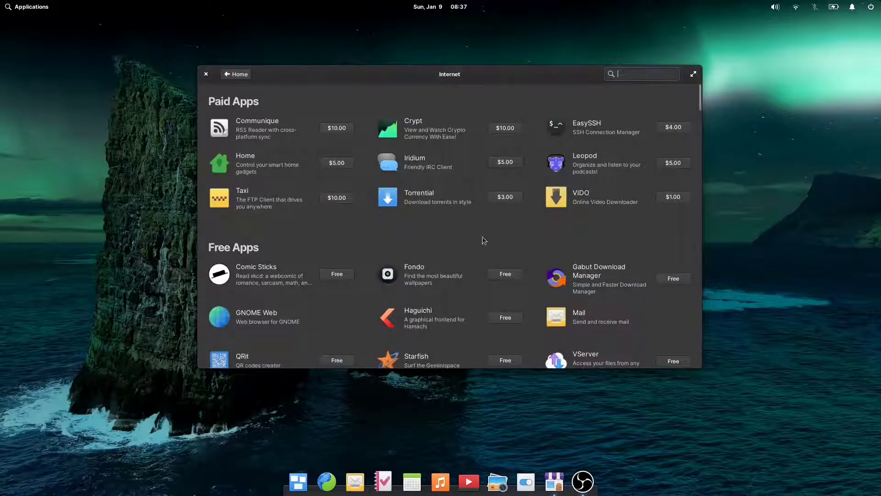
scroll("down", 3)
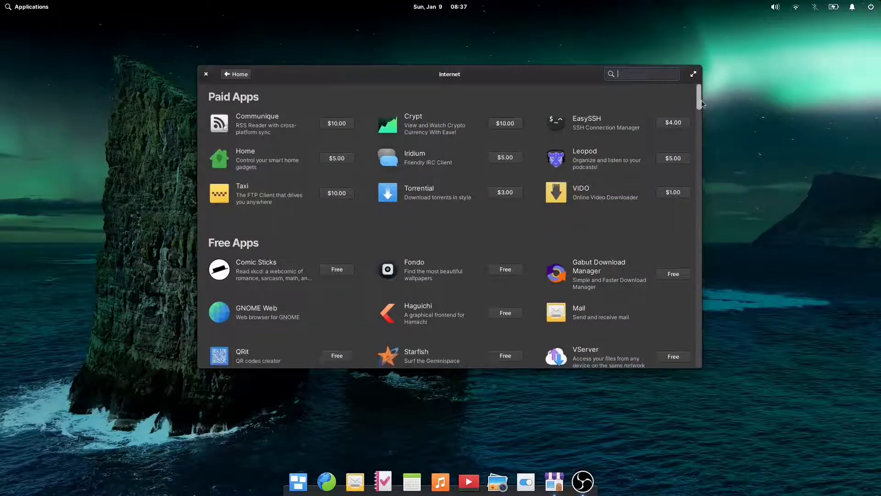
scroll("down", 3)
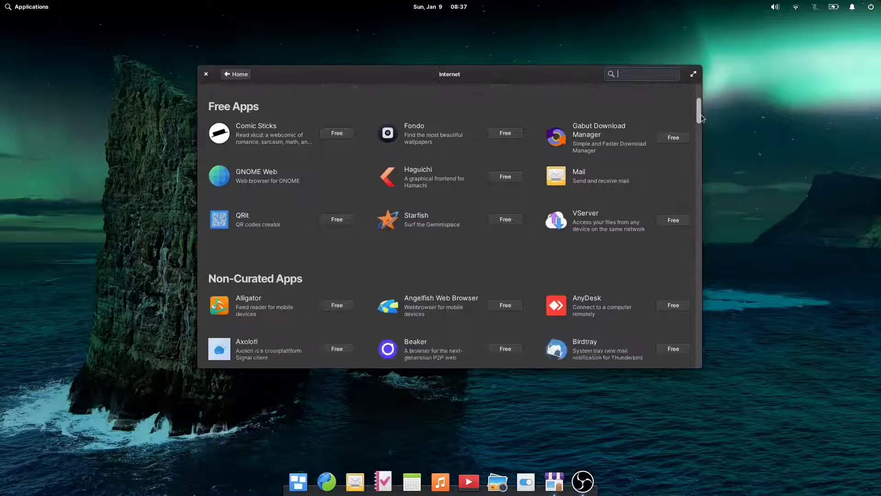
scroll("down", 3)
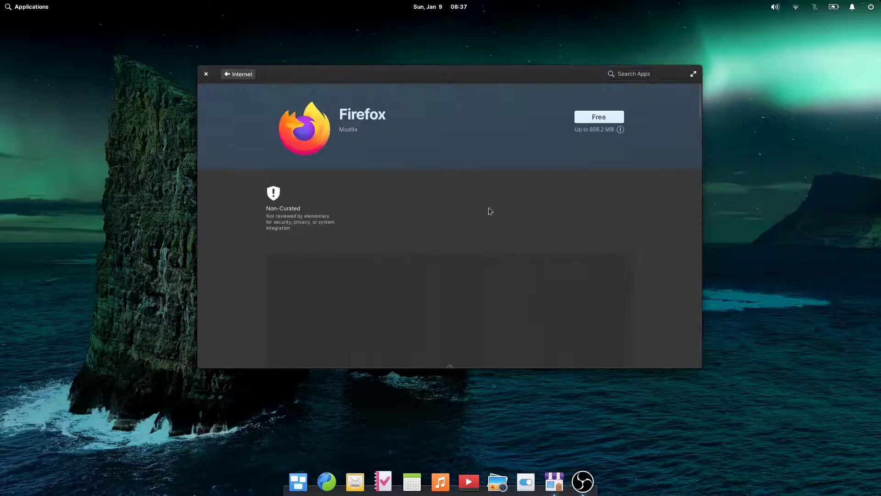
Step: Launch Firefox and step through its welcome, skipping data import and the colorway choice
left_click(598, 117)
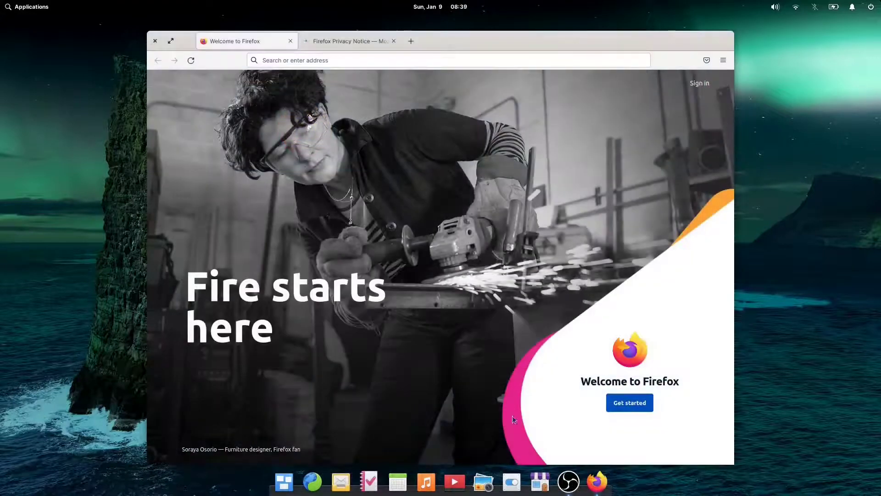
left_click(629, 402)
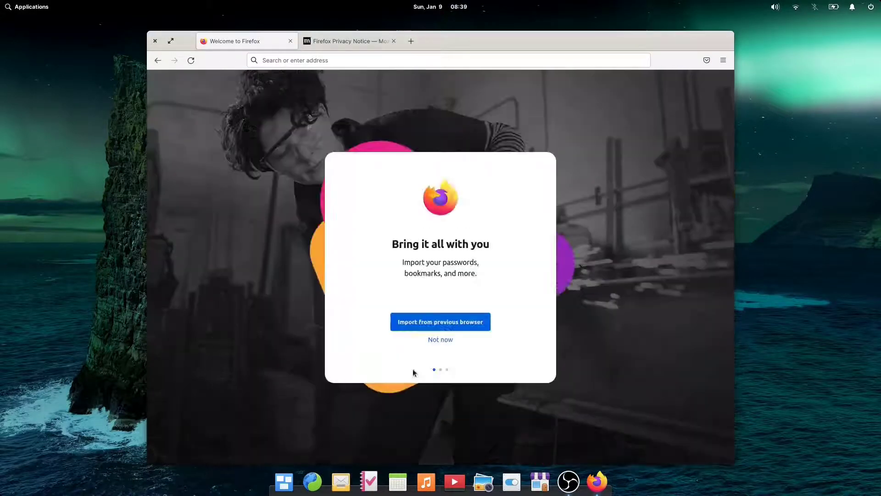
left_click(440, 339)
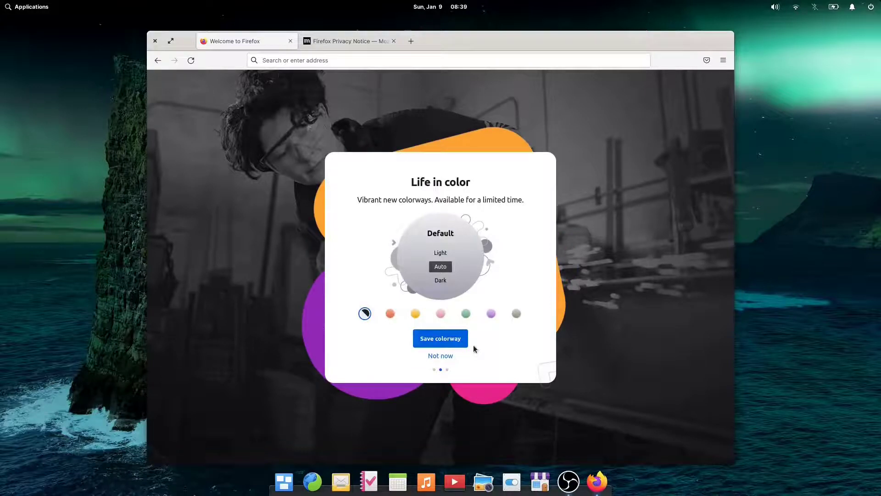
left_click(440, 356)
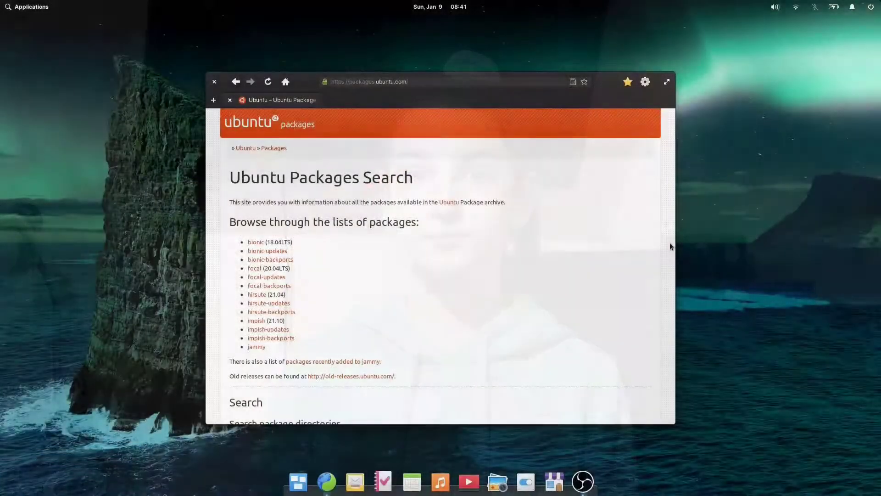
Step: Search Ubuntu Packages for the keyword 'synaptic'
scroll("down", 3)
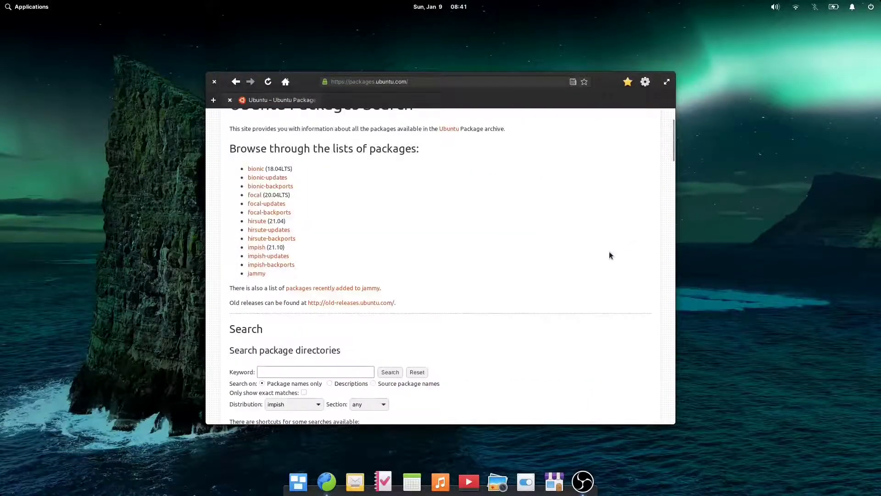
scroll("down", 3)
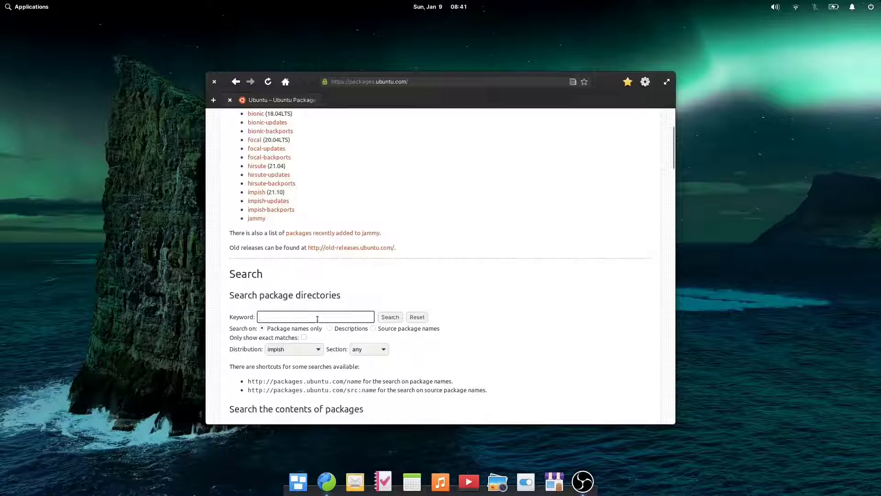
type("synaptic")
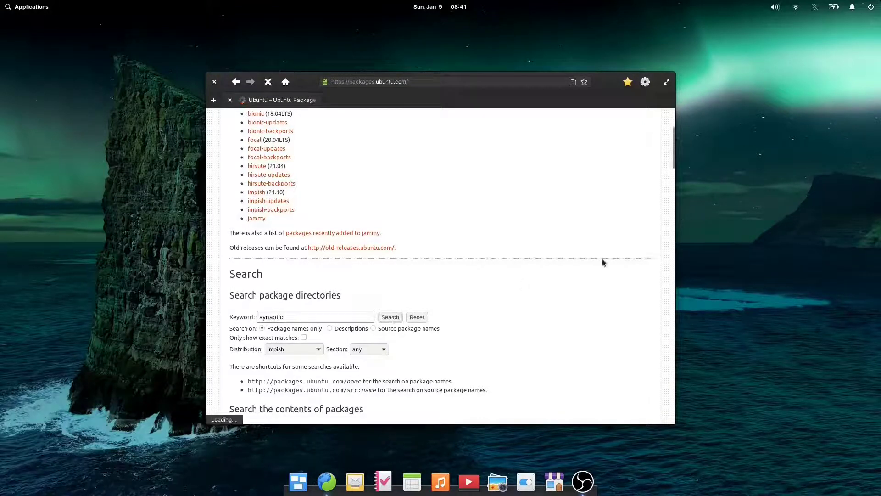
left_click(389, 317)
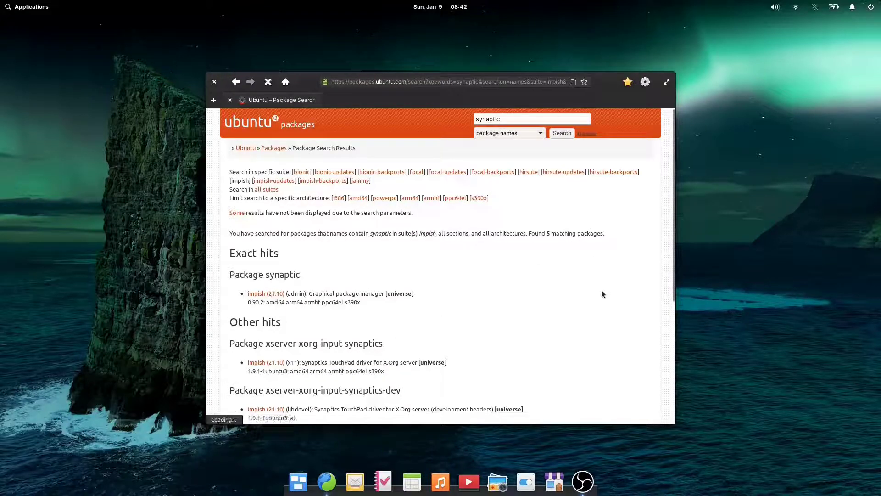
Step: View the synaptic package details page, then close the browser
left_click(256, 293)
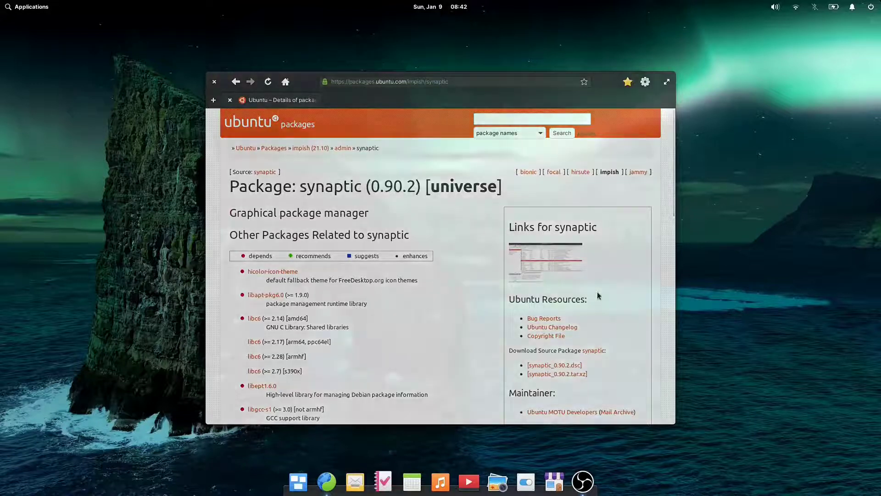
left_click(213, 82)
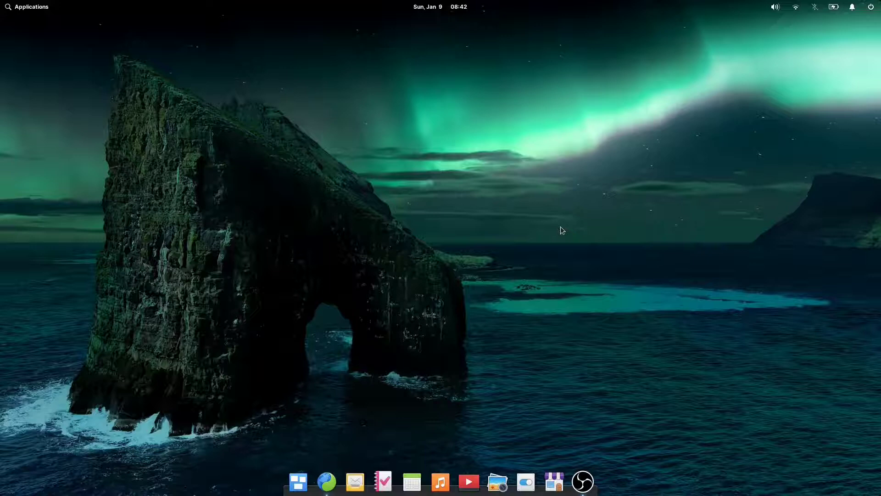
Step: Find and launch Terminal from the Applications menu search
left_click(27, 6)
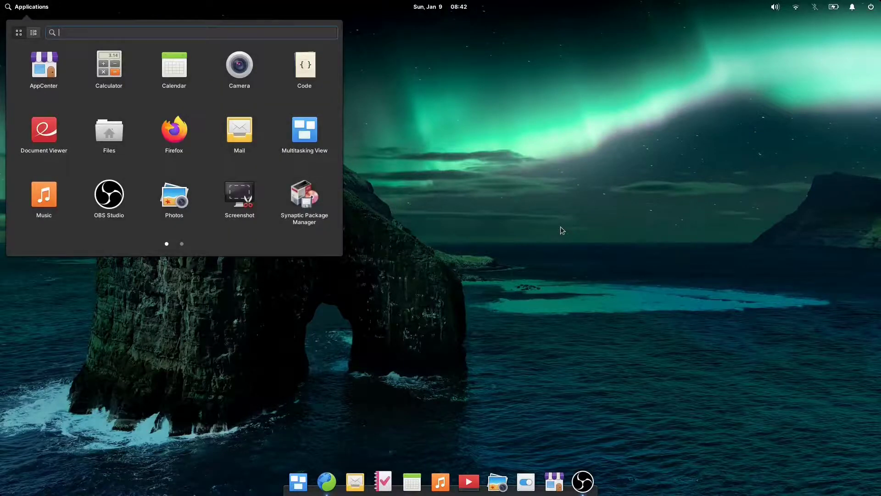
type("terminal")
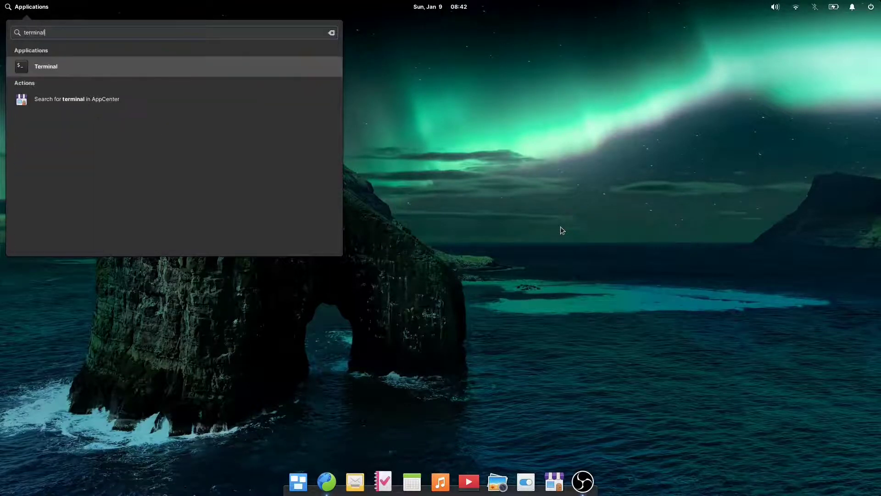
left_click(46, 66)
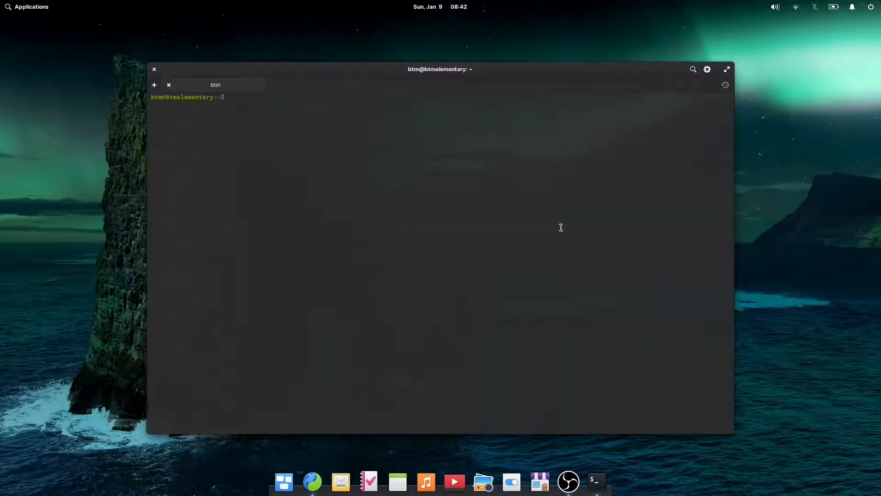
Step: Enter the command 'sudo apt install synaptic' in Terminal
type("sudo spt install sy")
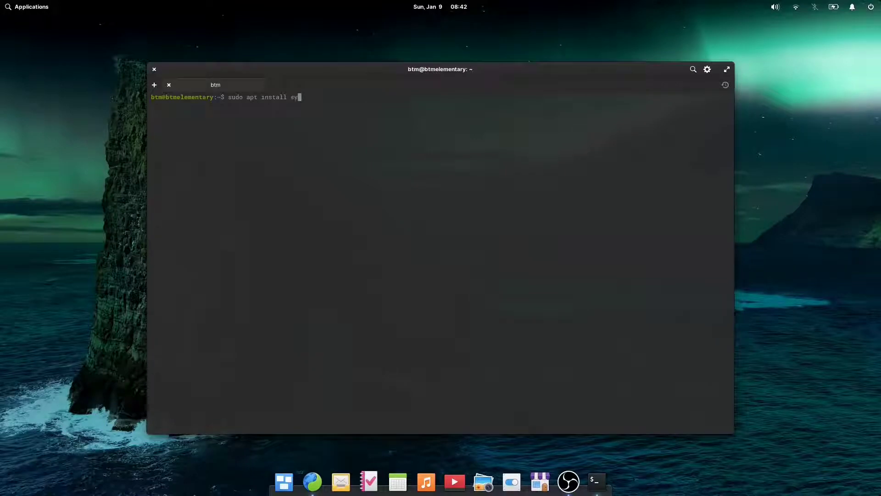
type("naptip")
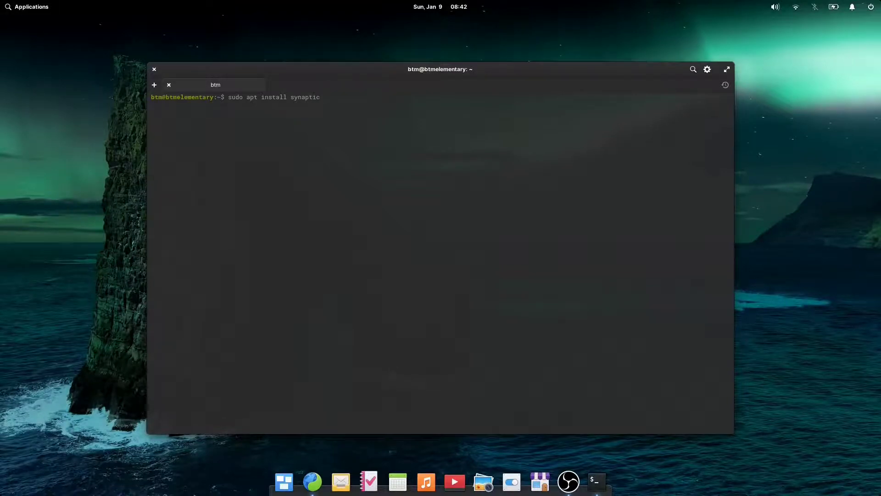
left_click(27, 6)
type("ttf-ms")
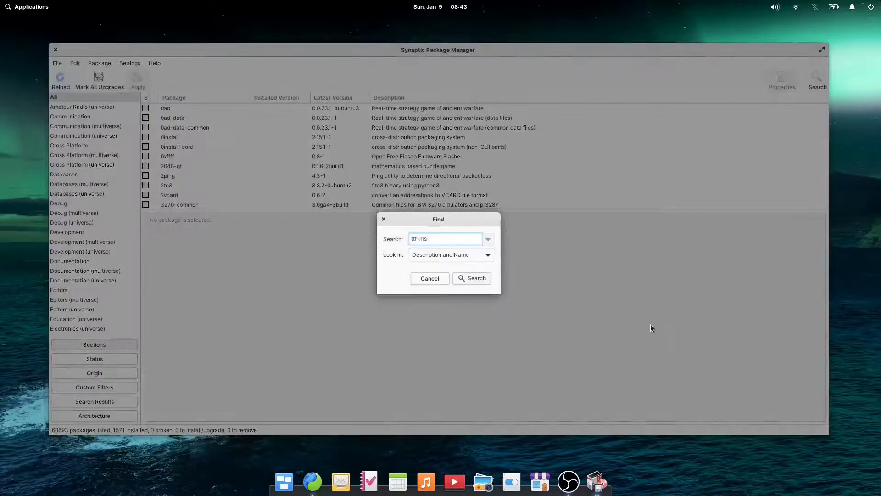
Step: Search Synaptic for focuswriter, mark it and apply the installation
left_click(475, 278)
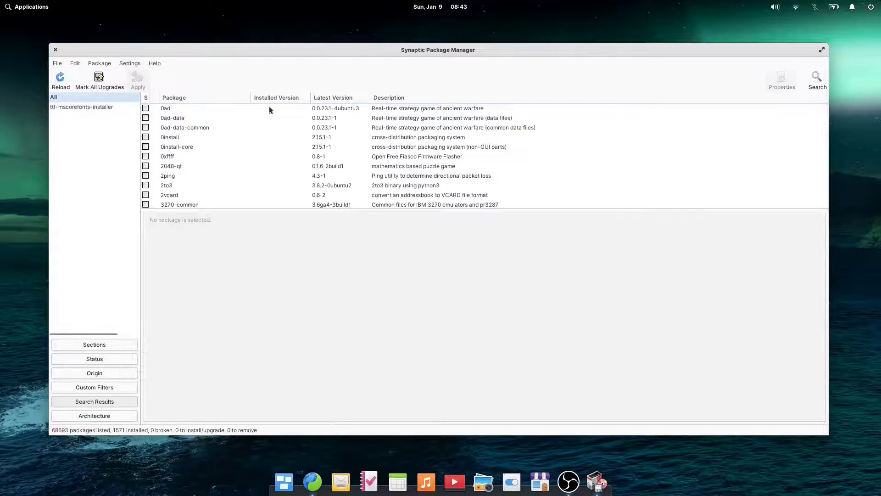
type("focuswri")
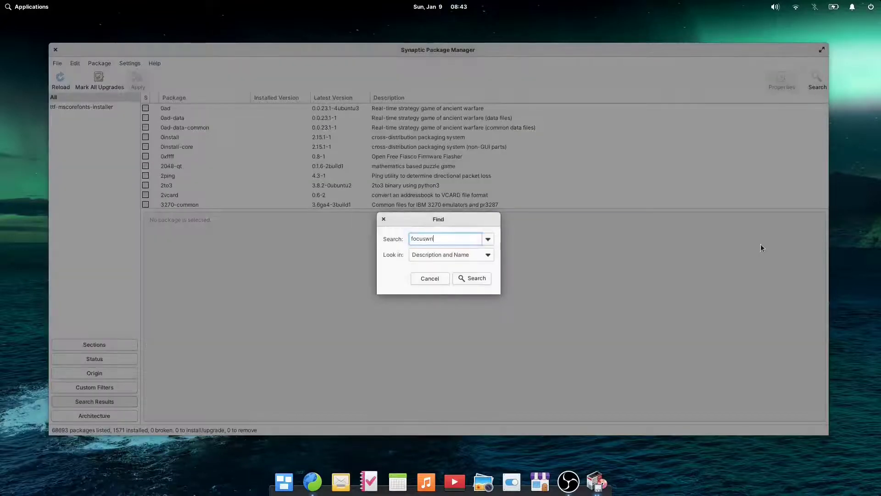
left_click(471, 278)
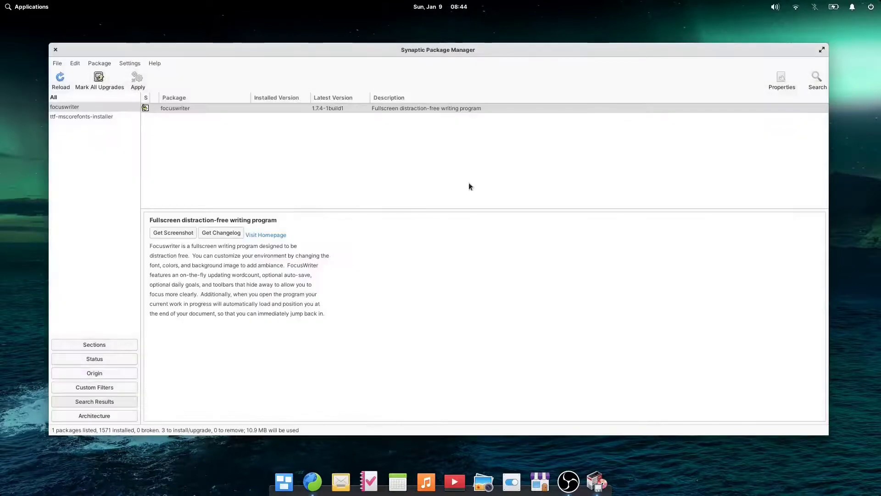
left_click(137, 81)
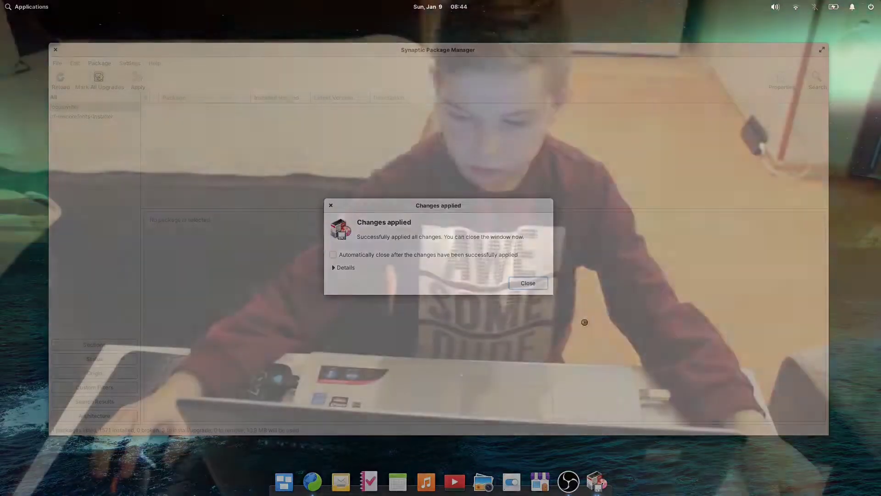
left_click(527, 283)
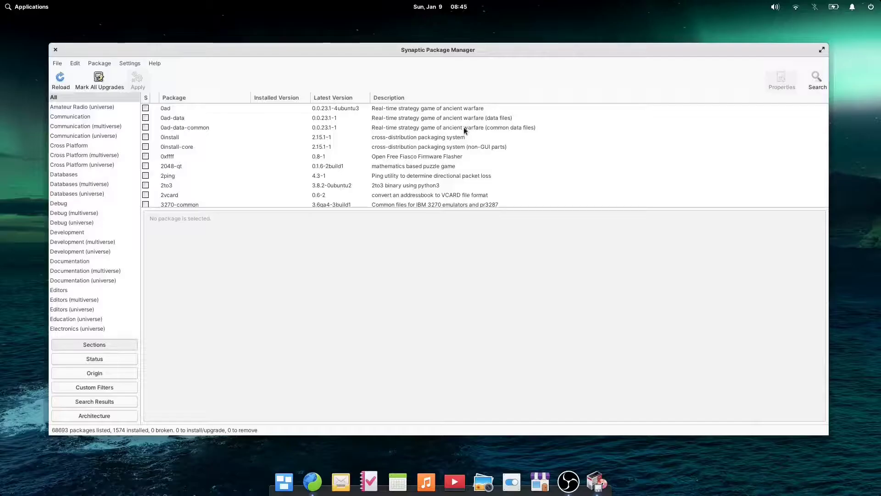
Step: Search for gdebi and mark it for installation with its required dependencies
left_click(817, 80)
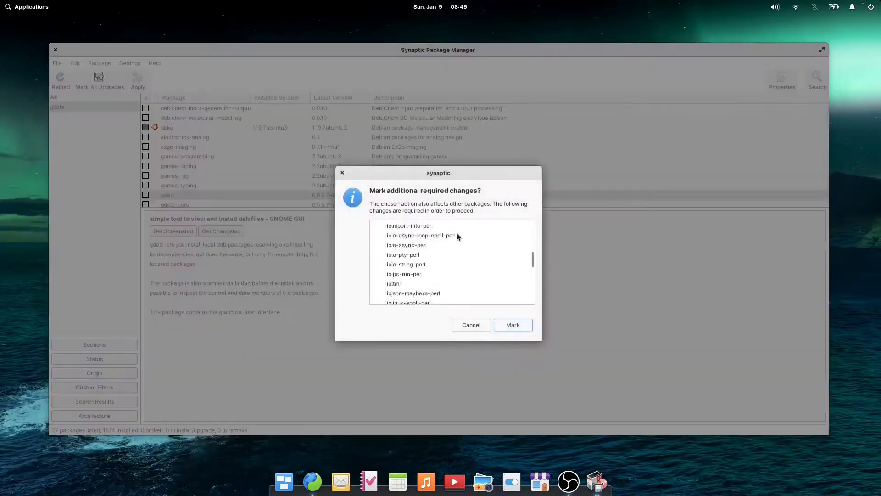
left_click(512, 325)
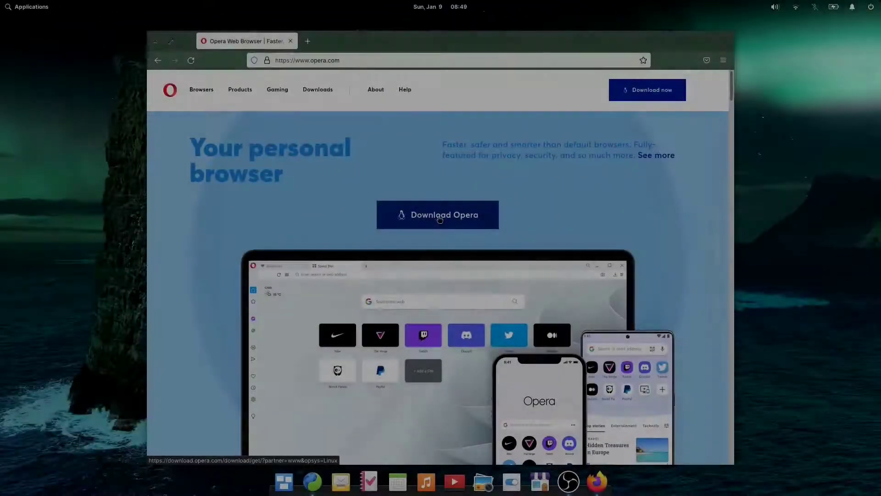
Step: Download Opera for Linux from opera.com, saving the .deb file to disk
left_click(438, 214)
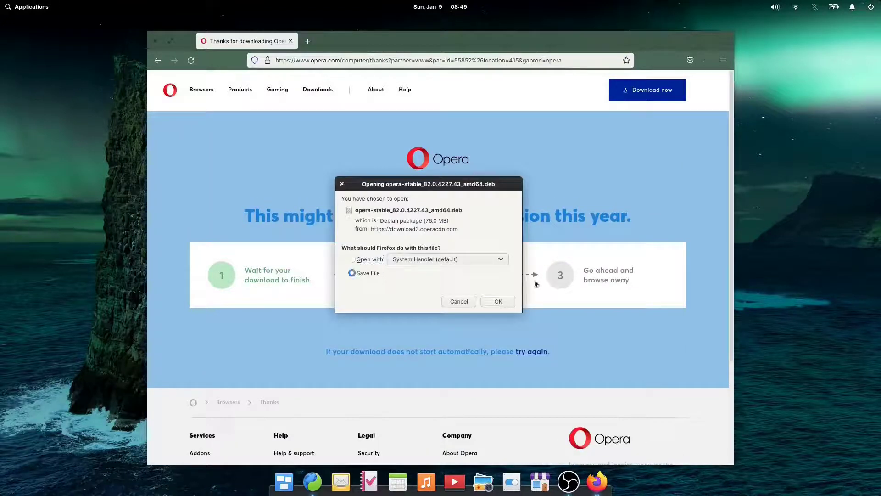
left_click(497, 302)
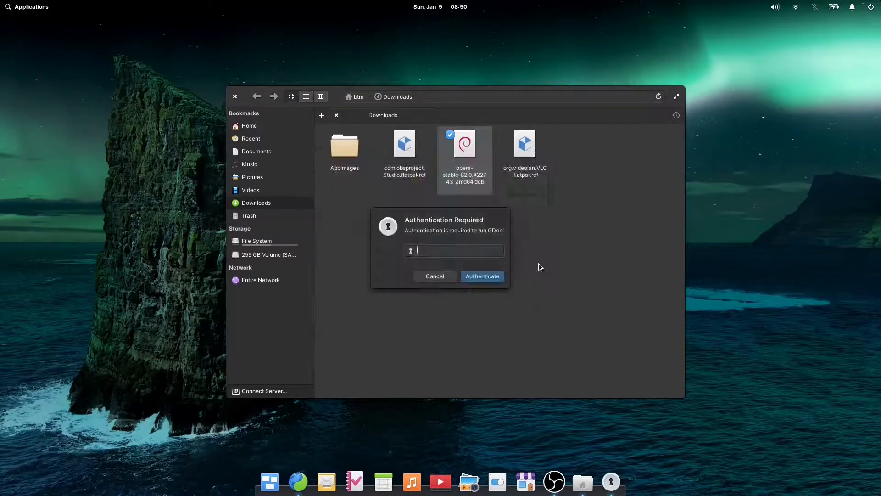
Step: Authenticate GDebi, install opera-stable and keep Opera updating with the system
left_click(482, 276)
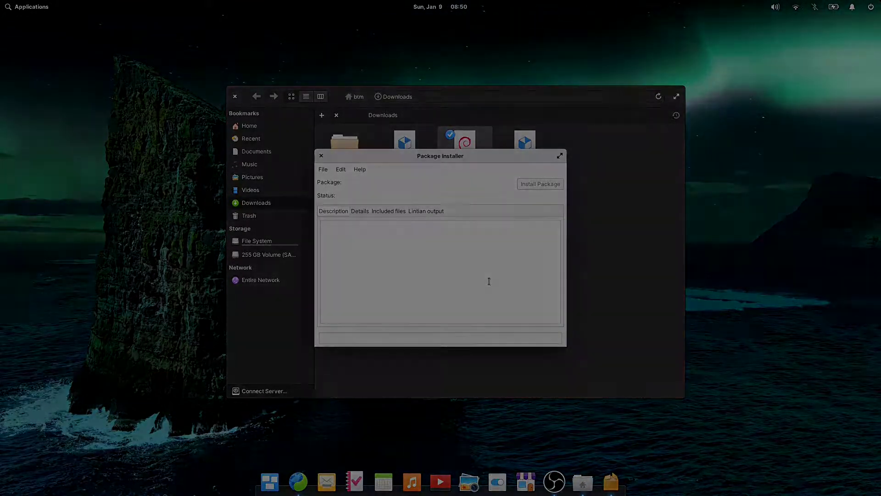
left_click(539, 183)
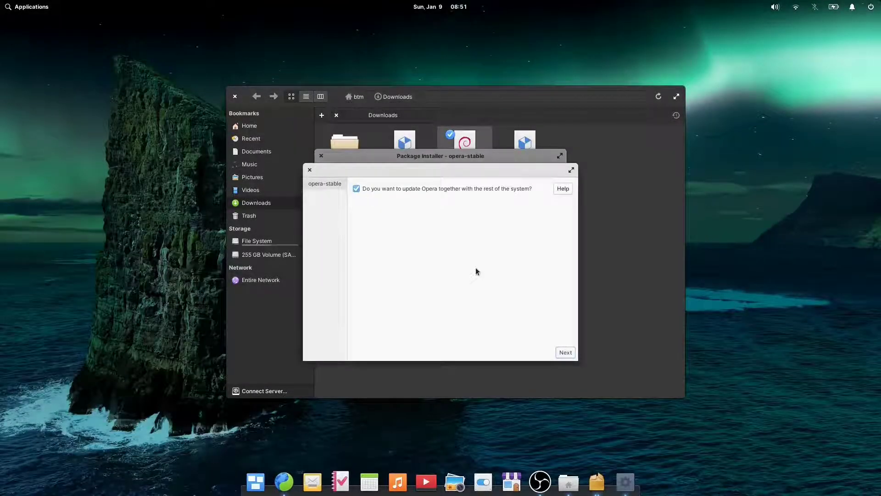
left_click(564, 353)
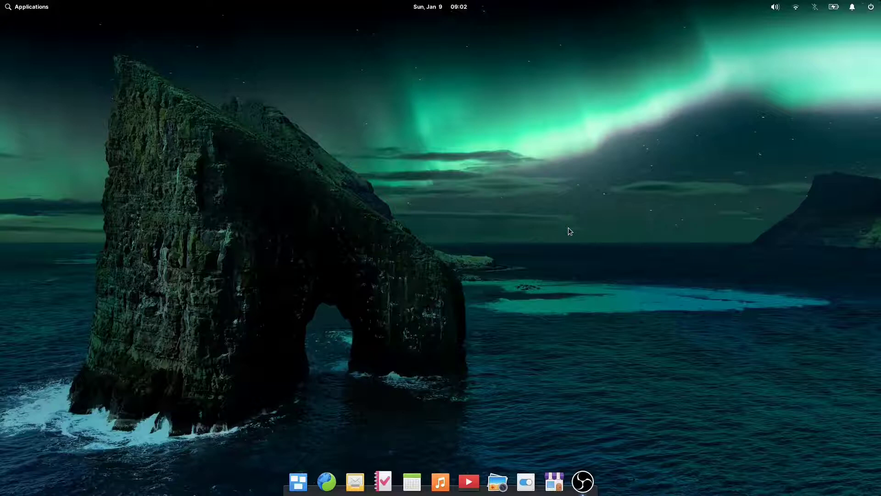
mouse_move(407, 377)
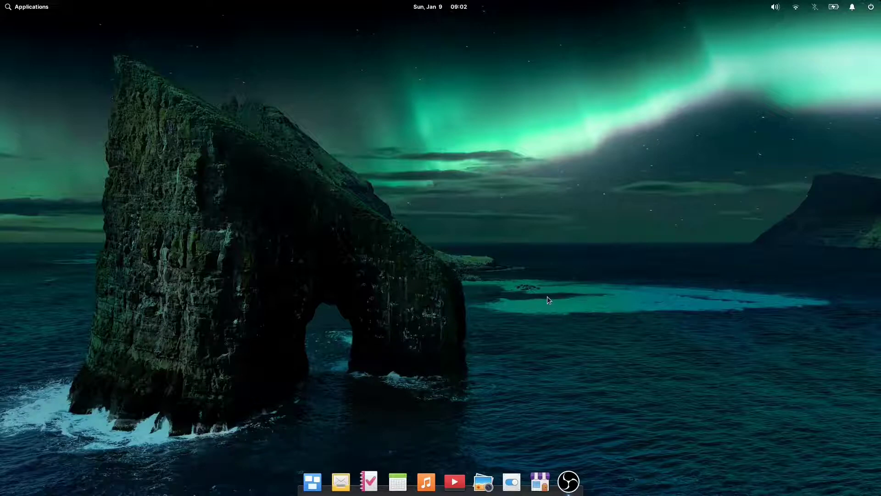
mouse_move(302, 59)
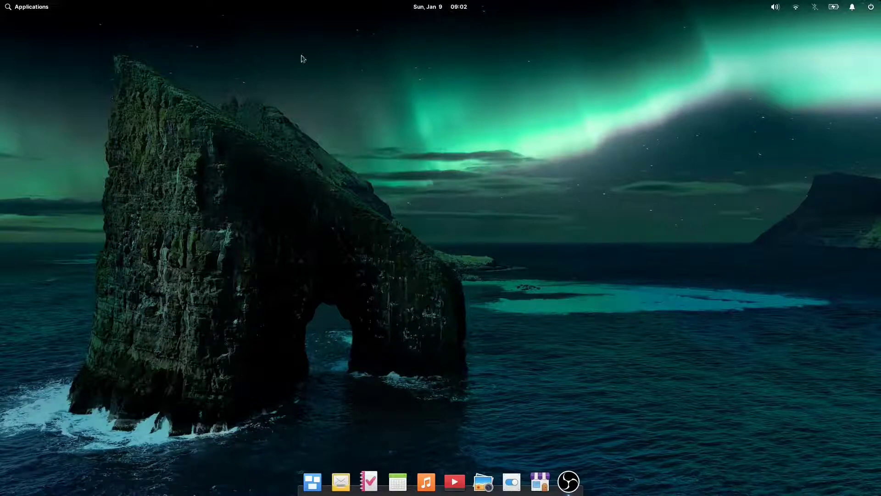
Step: Bring up the Applications menu listing Opera, FocusWriter and GDebi
left_click(27, 6)
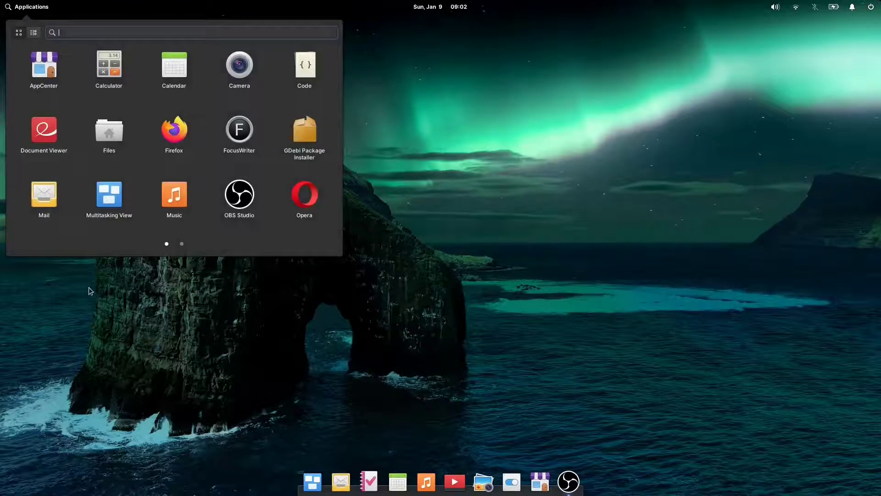
mouse_move(174, 131)
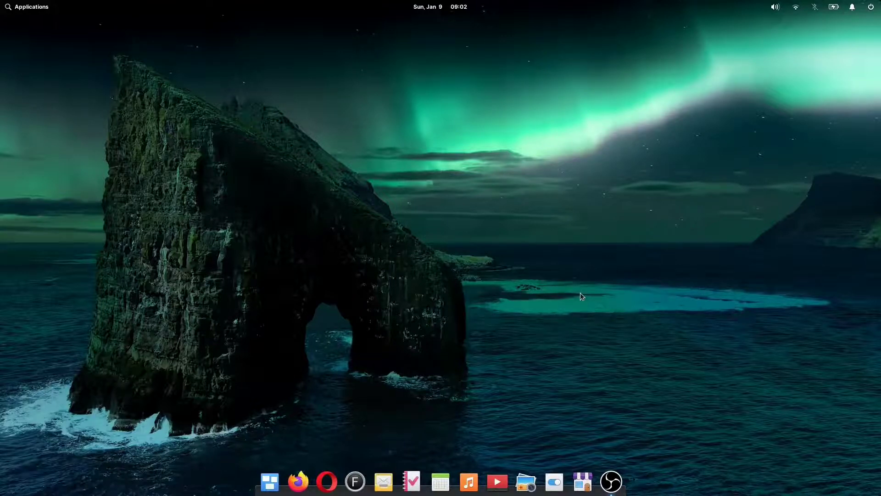
Step: Make the daytime sea-arch photo the desktop wallpaper via the desktop's Change Wallpaper option
right_click(492, 75)
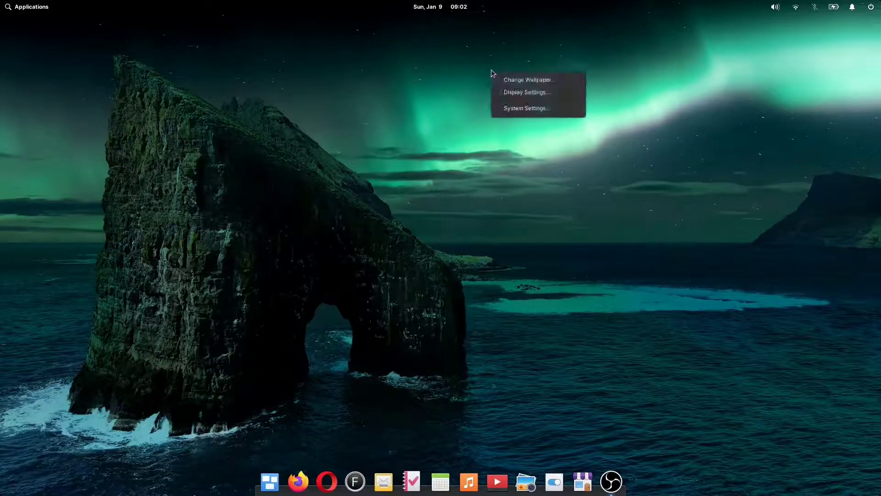
left_click(578, 181)
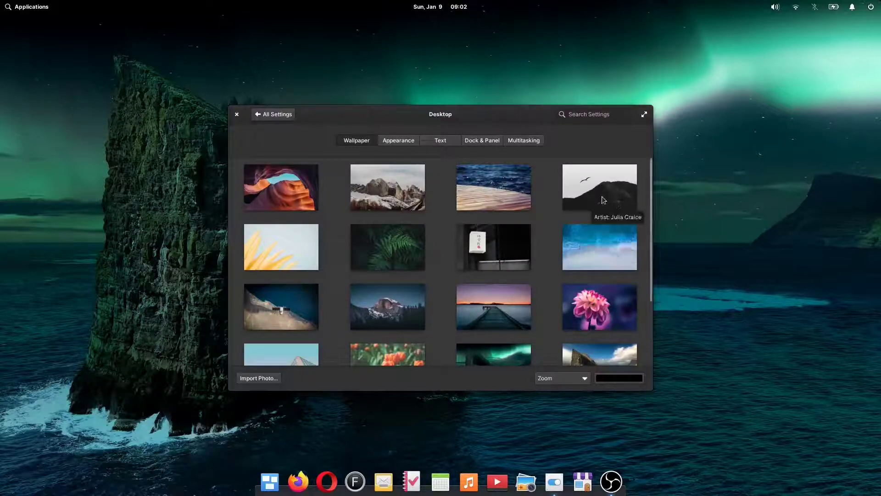
scroll("down", 3)
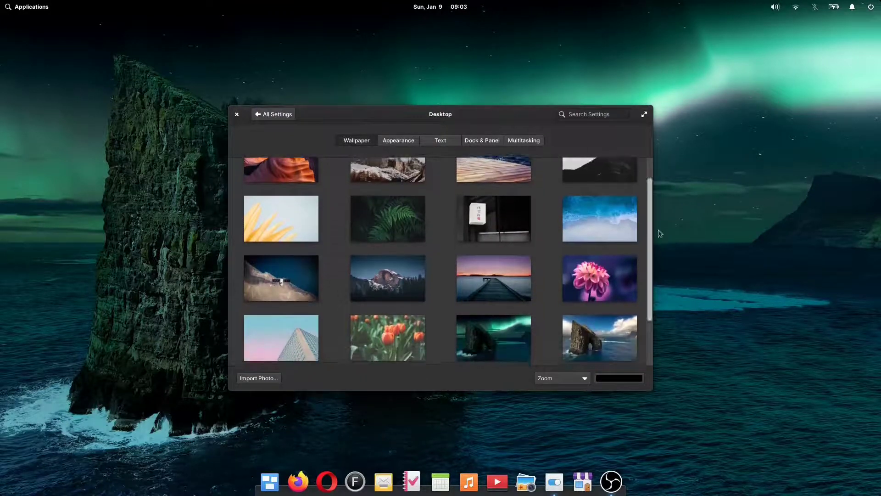
scroll("down", 3)
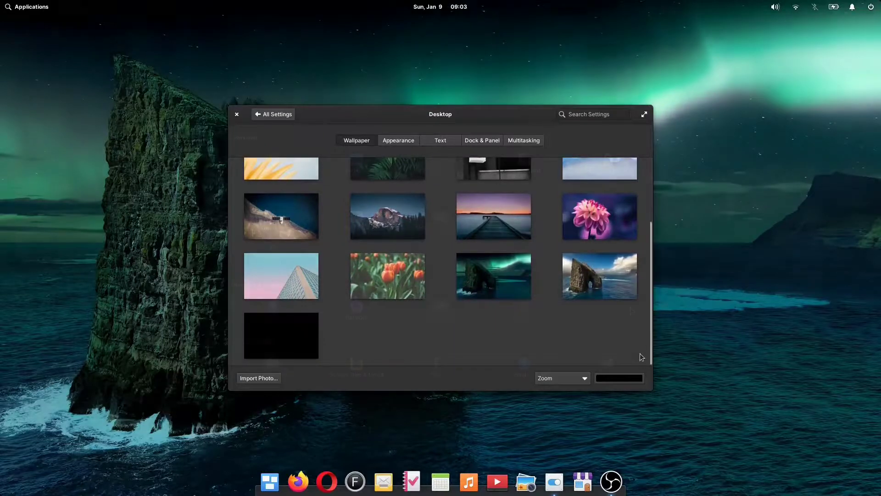
left_click(273, 114)
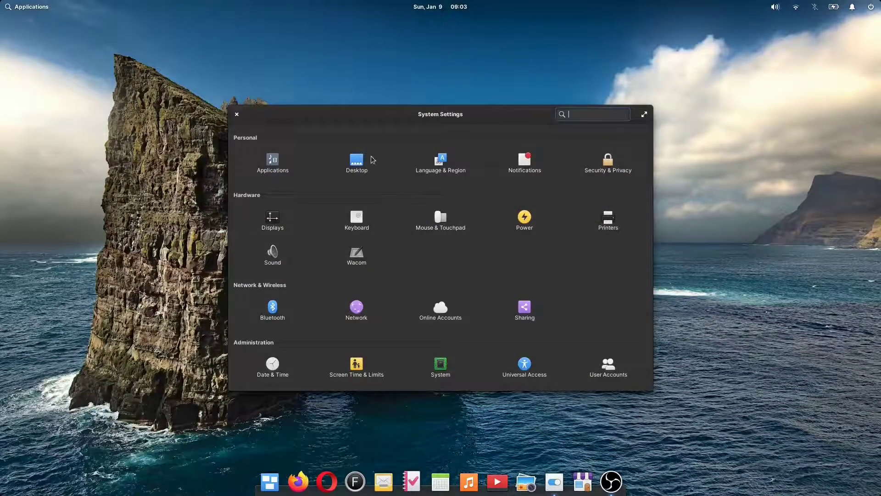
Step: Return to the Desktop settings and bring up its Appearance section
left_click(356, 161)
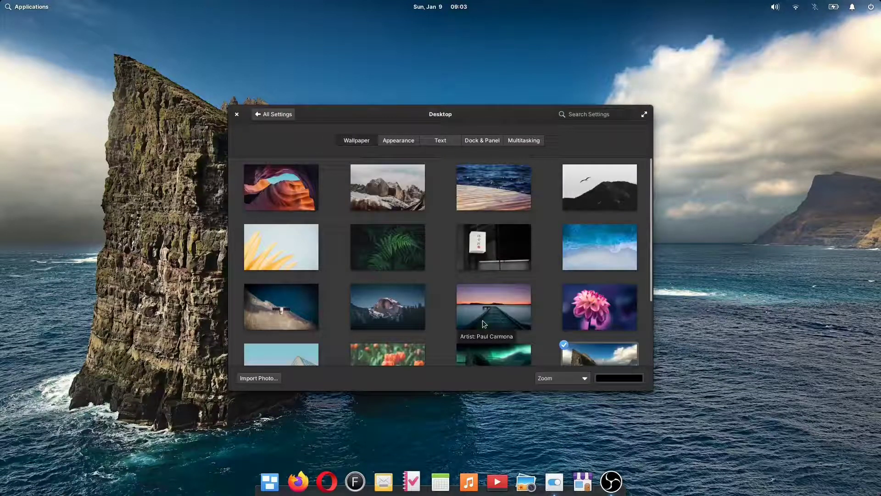
left_click(398, 139)
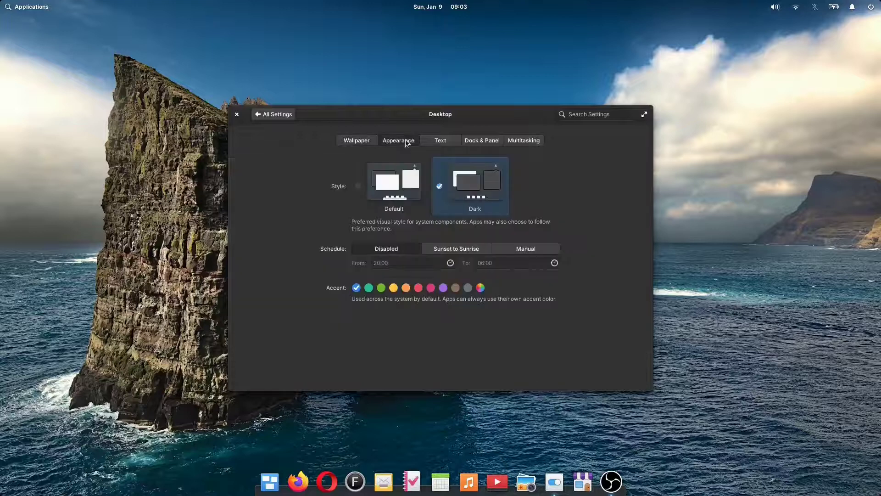
mouse_move(587, 193)
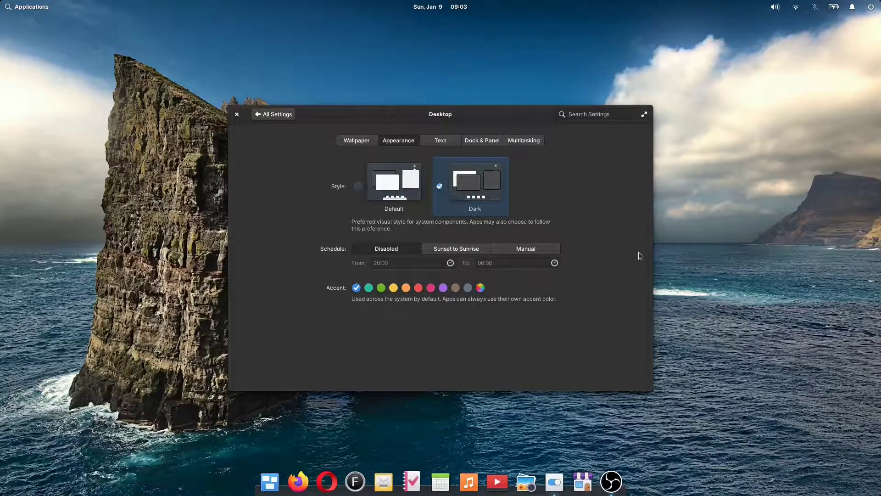
Step: Switch the system style to light Default; try large dock icons then keep them medium
left_click(394, 183)
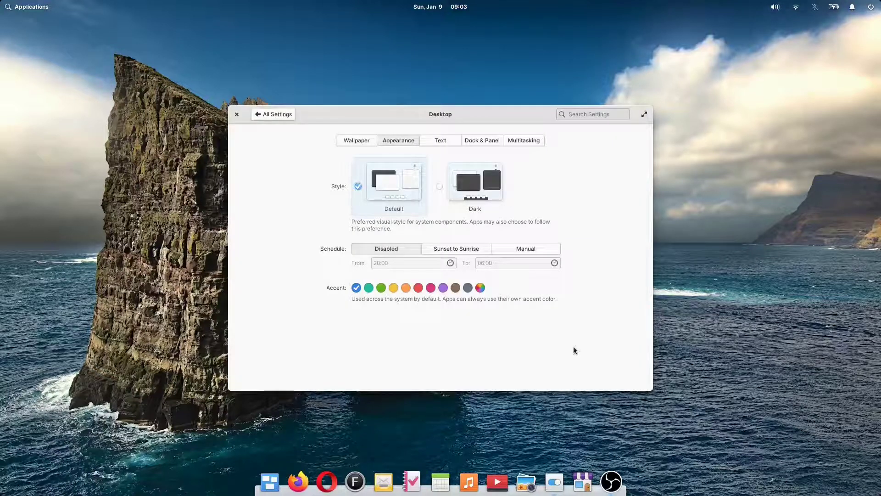
left_click(482, 140)
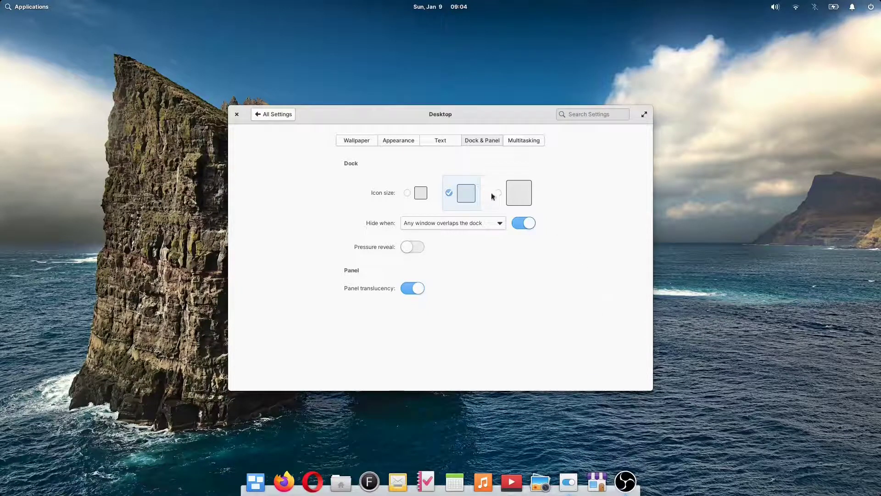
left_click(518, 192)
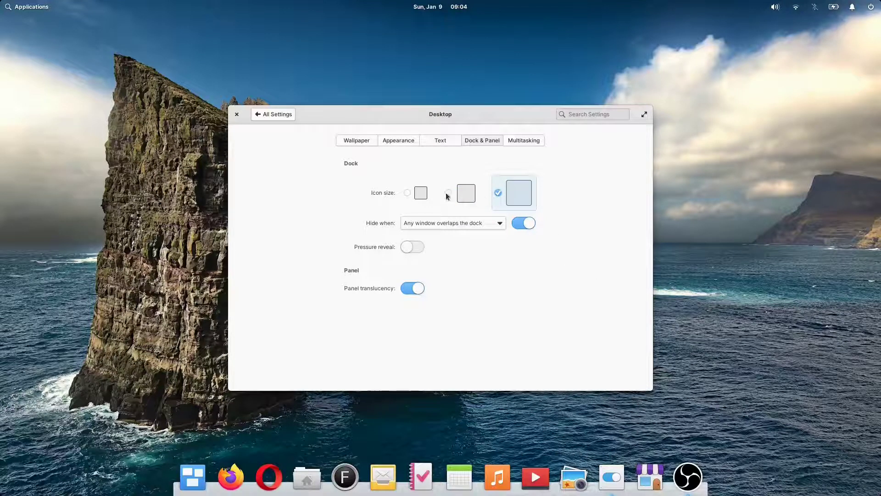
left_click(449, 193)
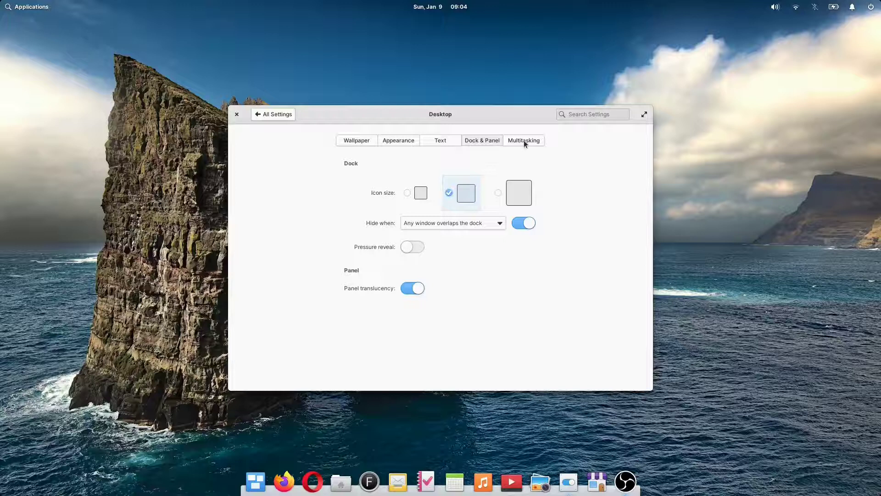
left_click(523, 139)
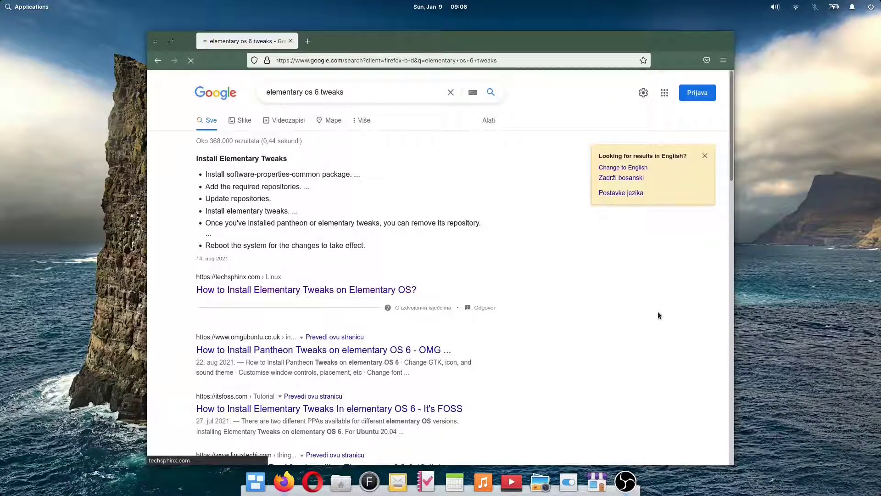
Step: Open the TechSphinx Elementary Tweaks guide and scroll to its installation commands
left_click(305, 289)
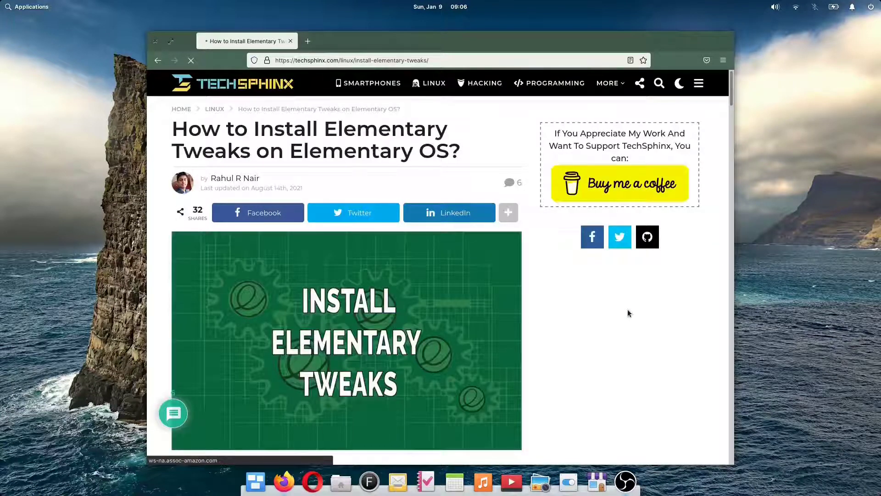
scroll("down", 3)
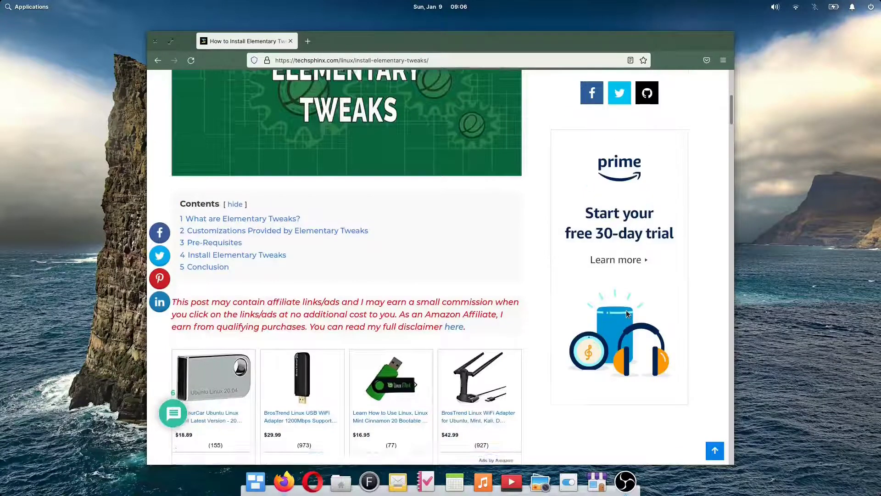
scroll("down", 3)
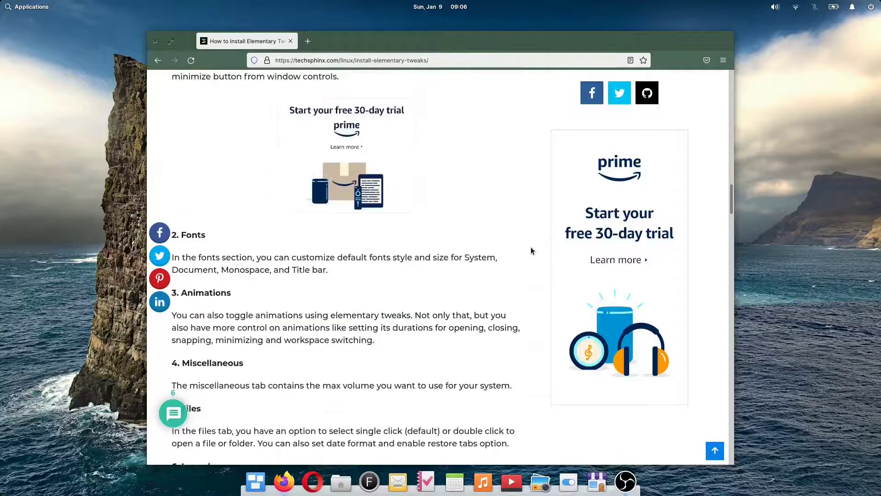
scroll("down", 3)
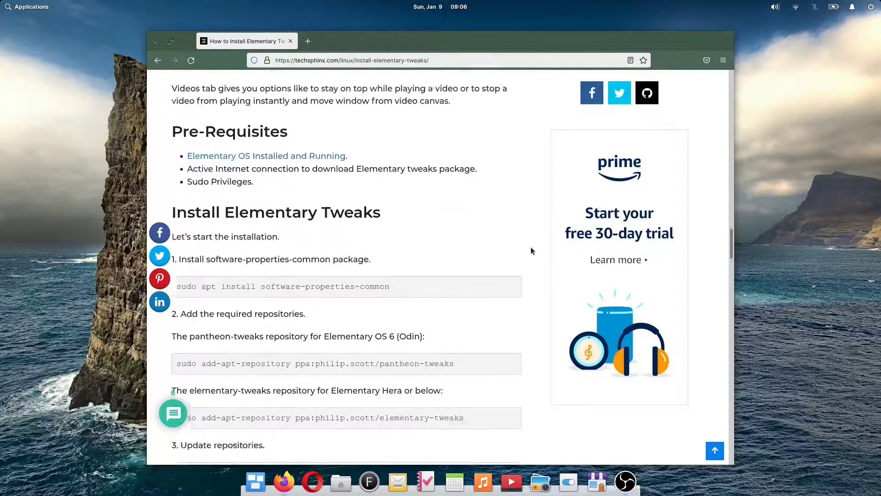
scroll("down", 3)
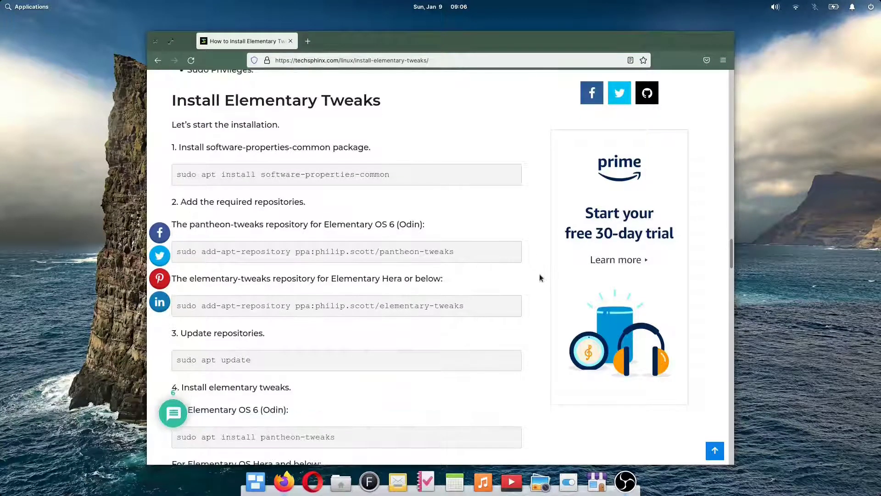
left_click(27, 6)
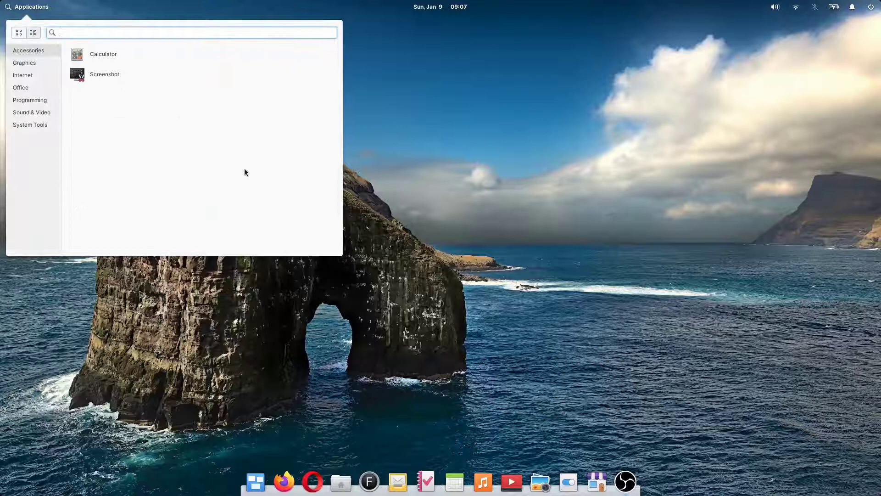
Step: Browse the Internet, Office and System Tools app categories, then return to the icon grid
left_click(22, 75)
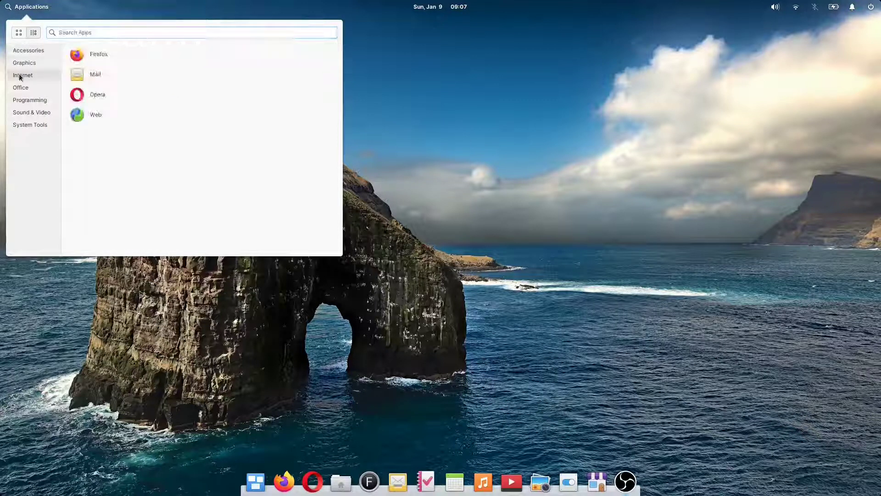
left_click(21, 87)
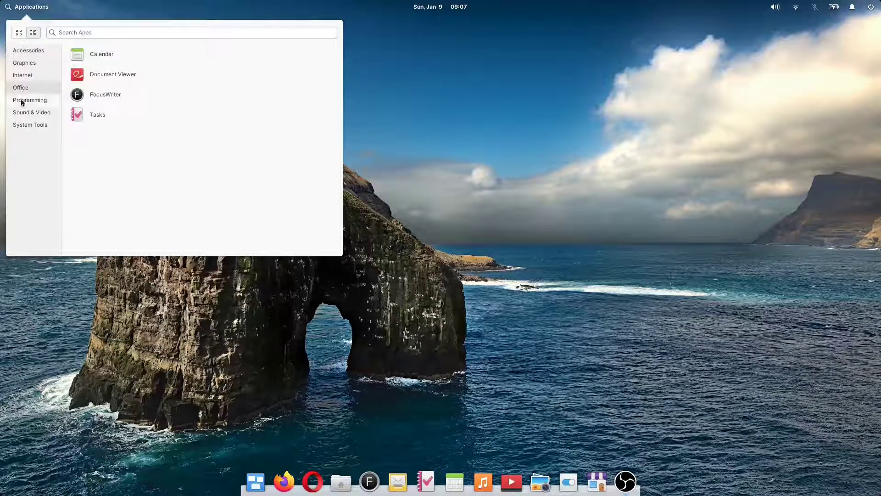
left_click(32, 112)
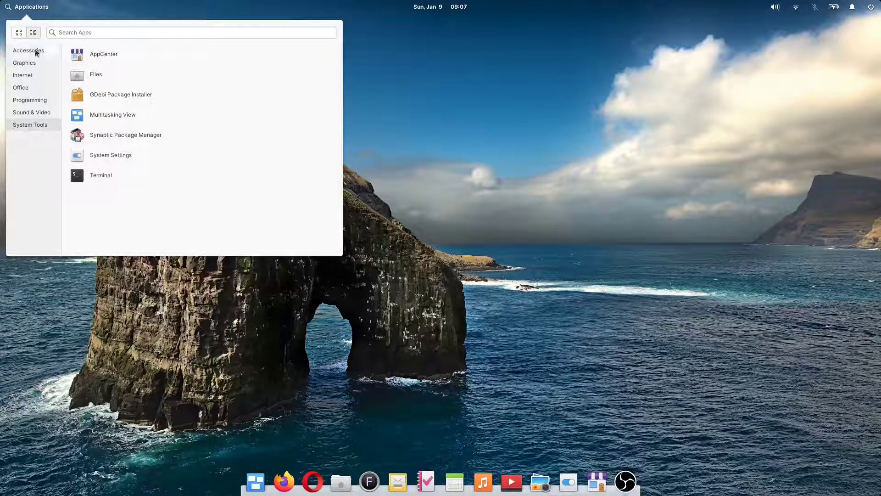
left_click(18, 33)
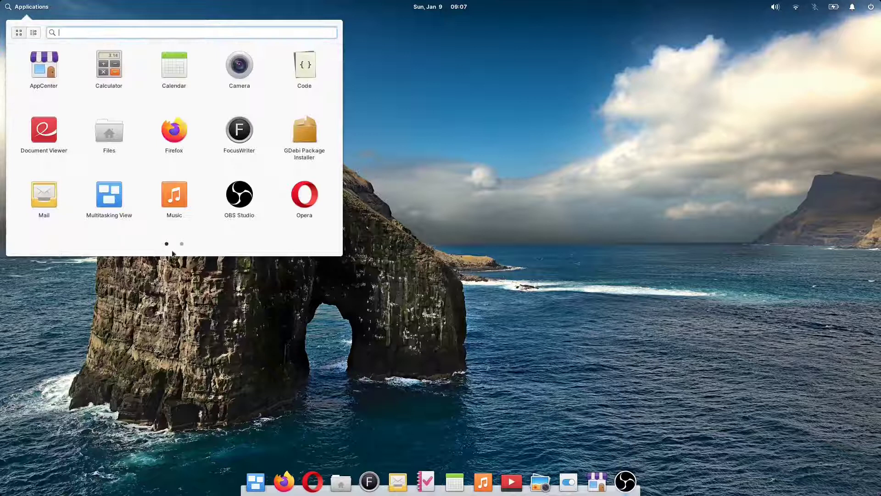
left_click(180, 243)
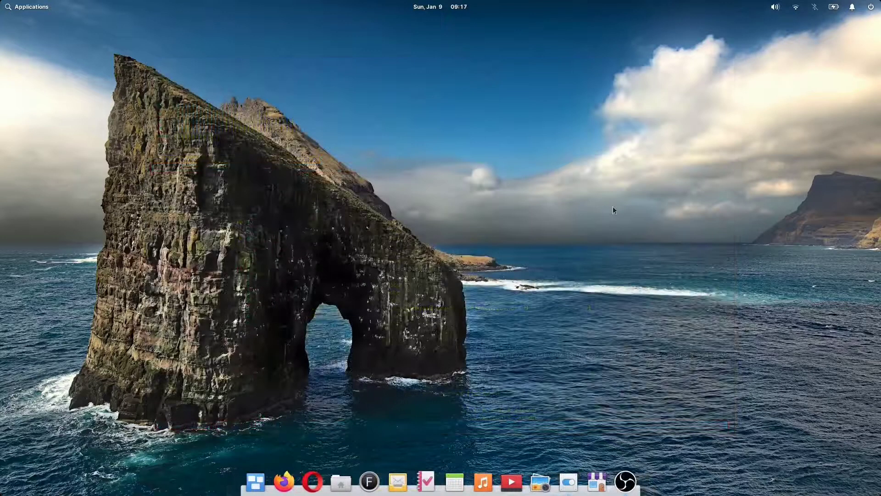
mouse_move(569, 482)
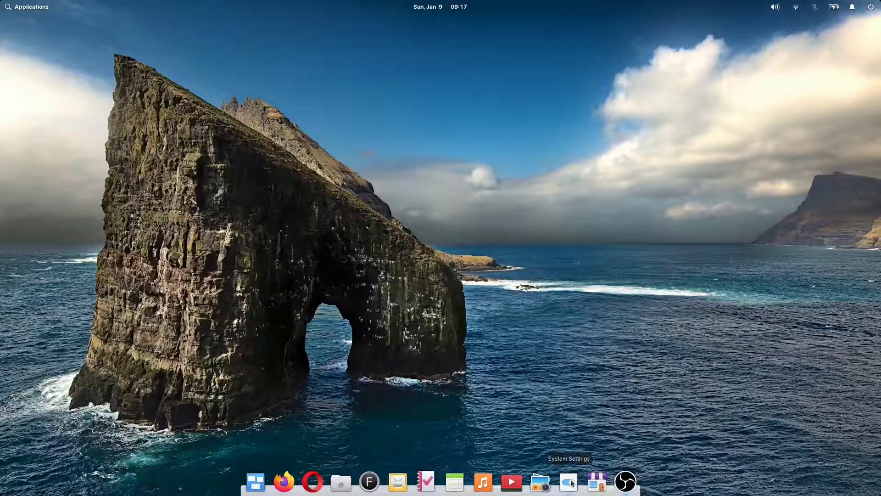
Step: Launch System Settings from the dock onto the Operating System details page
left_click(569, 482)
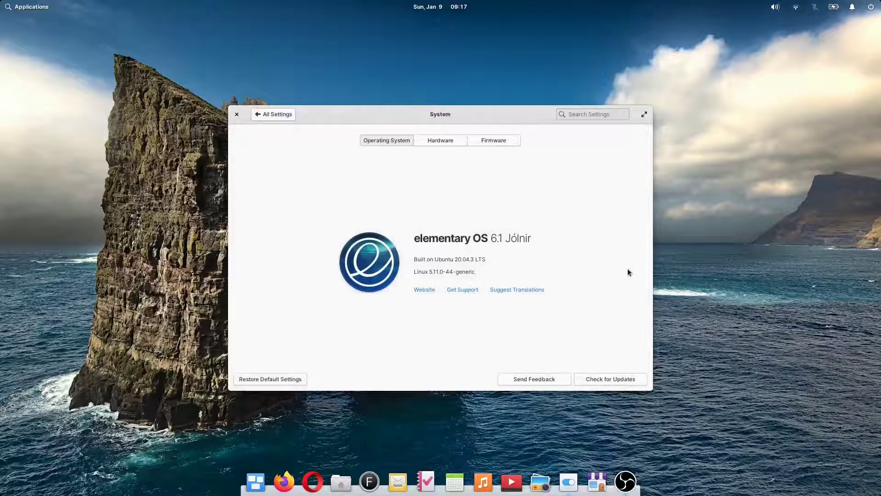